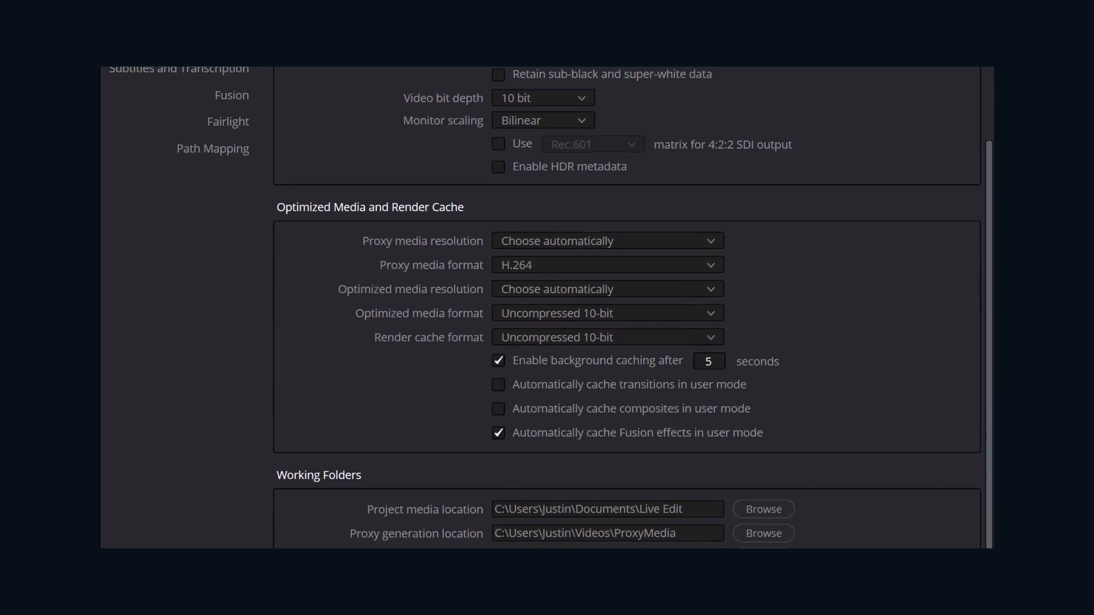
- Bounce the Audio 3 track over the marked range into a new layer, Audio 3_bounce
{"action": "scroll", "scroll_direction": "down", "scroll_amount": 3}
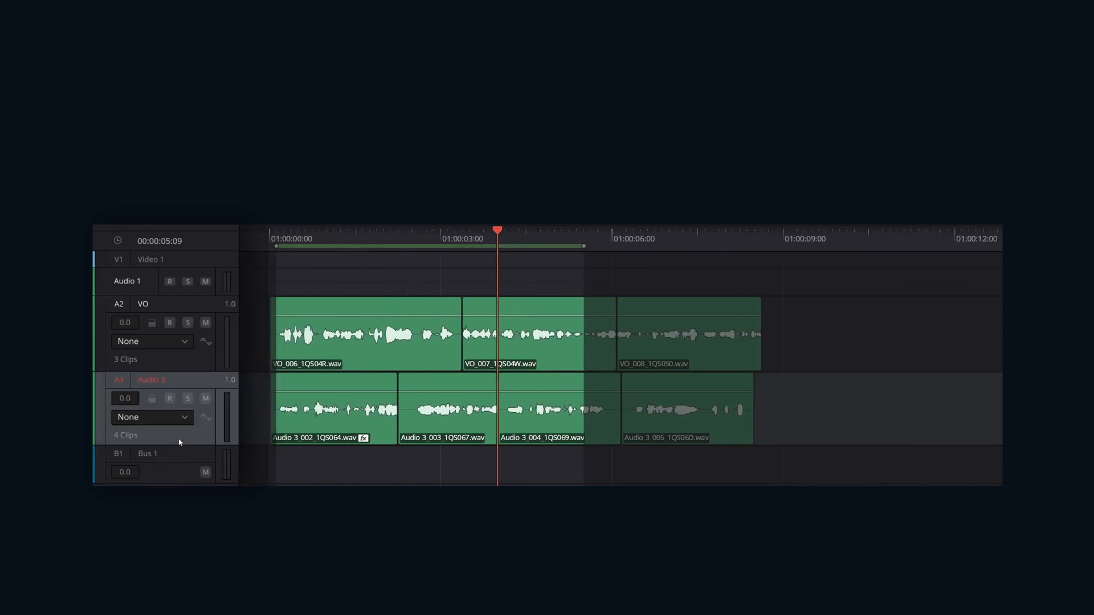
{"action": "left_click", "coordinate": [245, 185]}
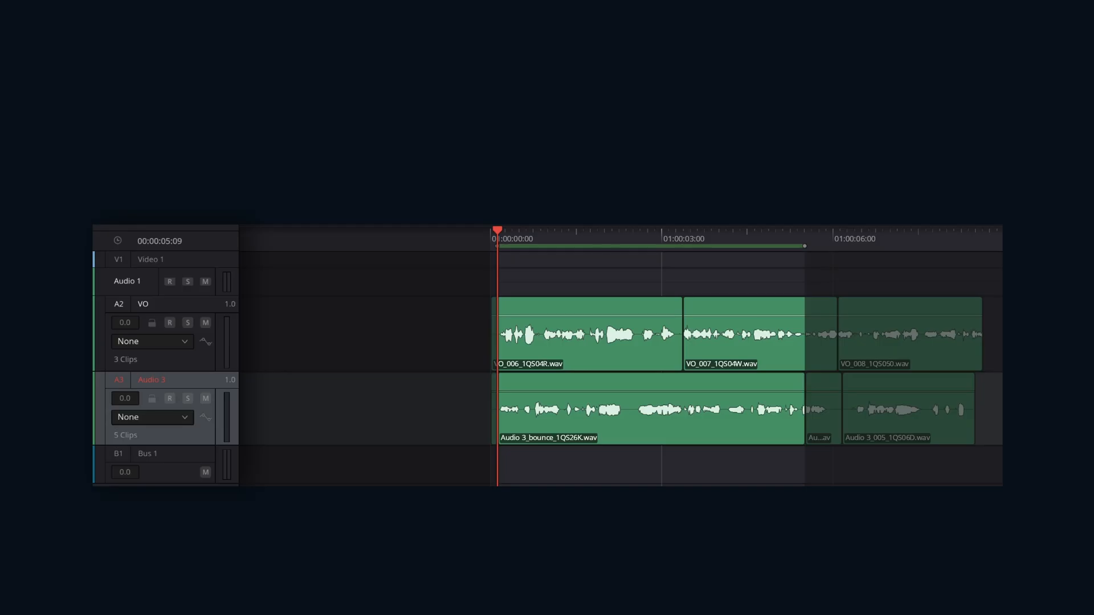
{"action": "left_click", "coordinate": [349, 184]}
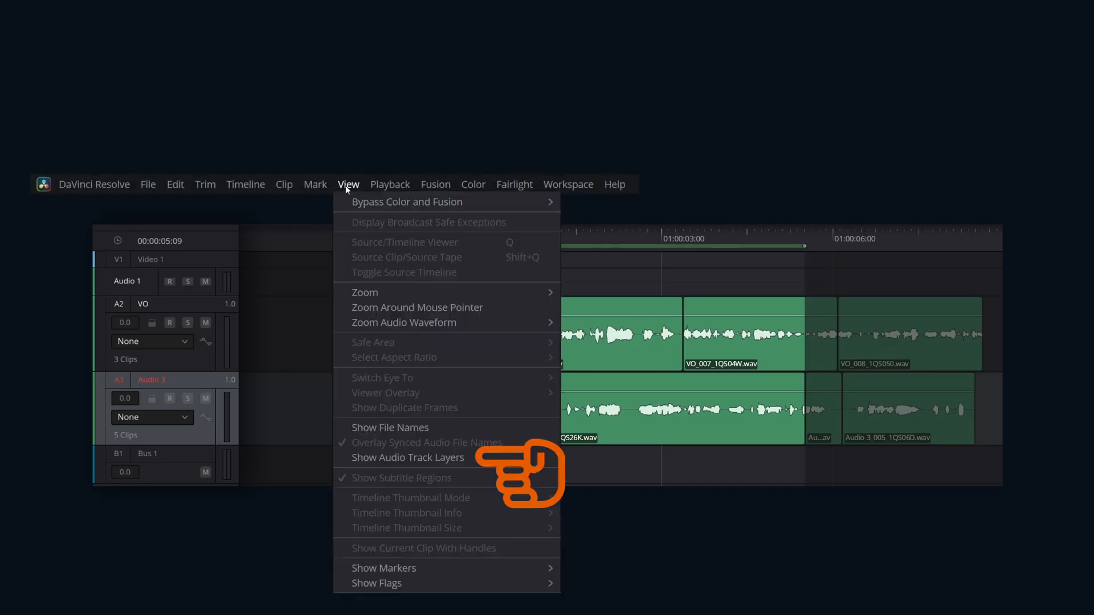
- Show audio track layers so Audio 3's bounce appears above its four original clips
{"action": "left_click", "coordinate": [408, 458]}
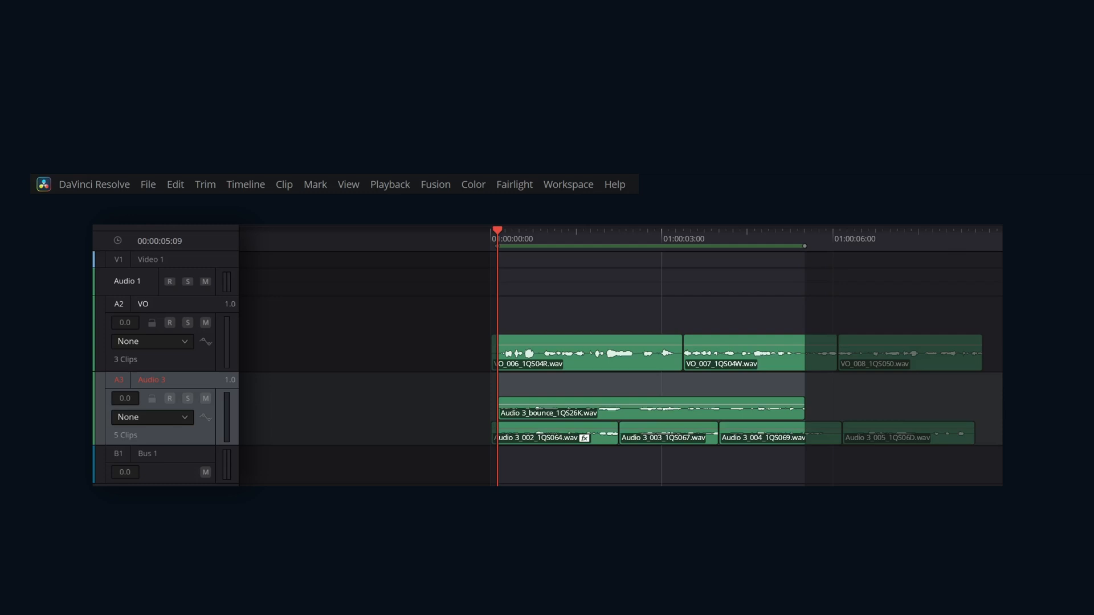
{"action": "left_click", "coordinate": [245, 184]}
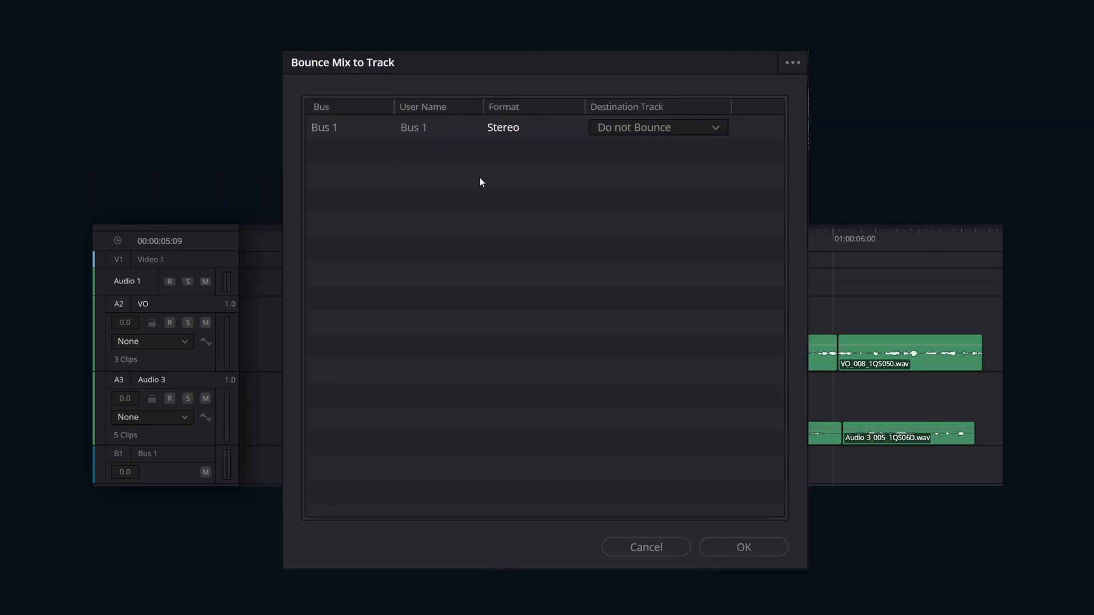
- Set Bus 1's destination track to Audio 1 and confirm the mix bounce
{"action": "left_click", "coordinate": [655, 127]}
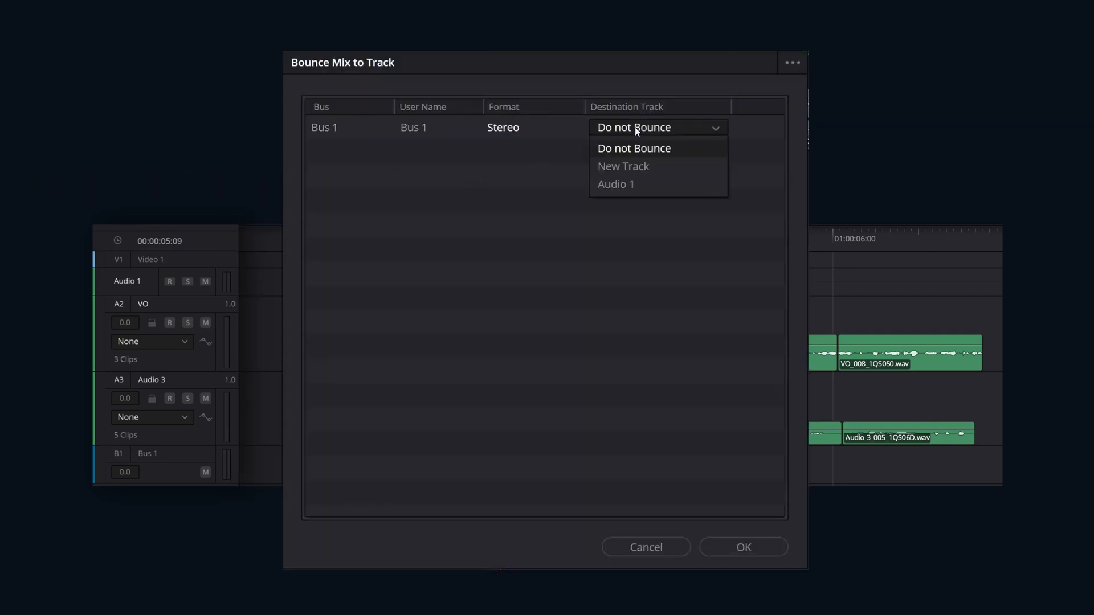
{"action": "left_click", "coordinate": [616, 184]}
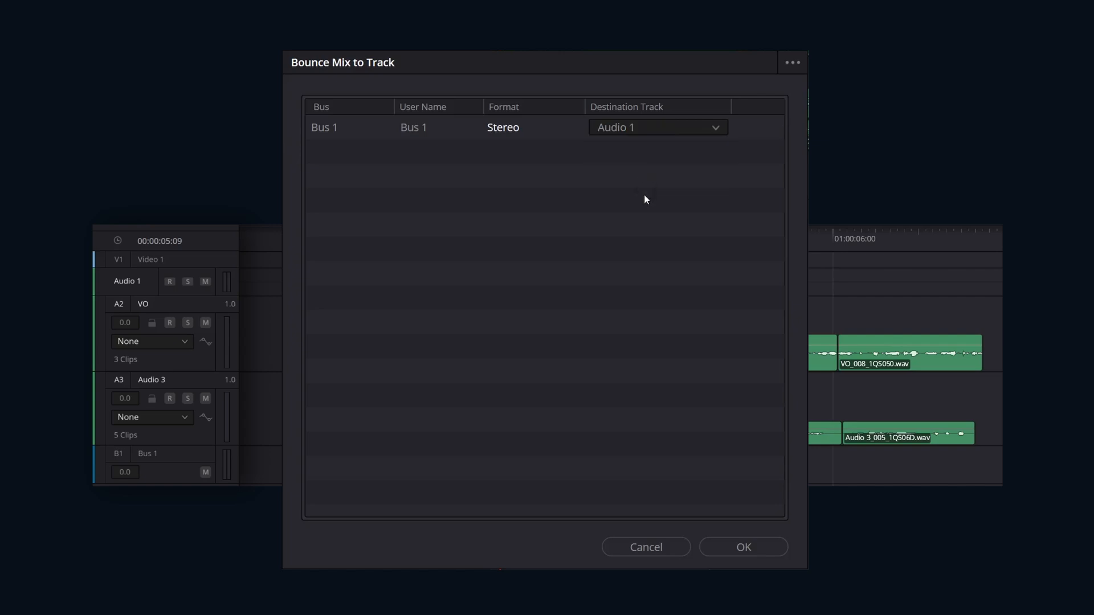
{"action": "mouse_move", "coordinate": [649, 315]}
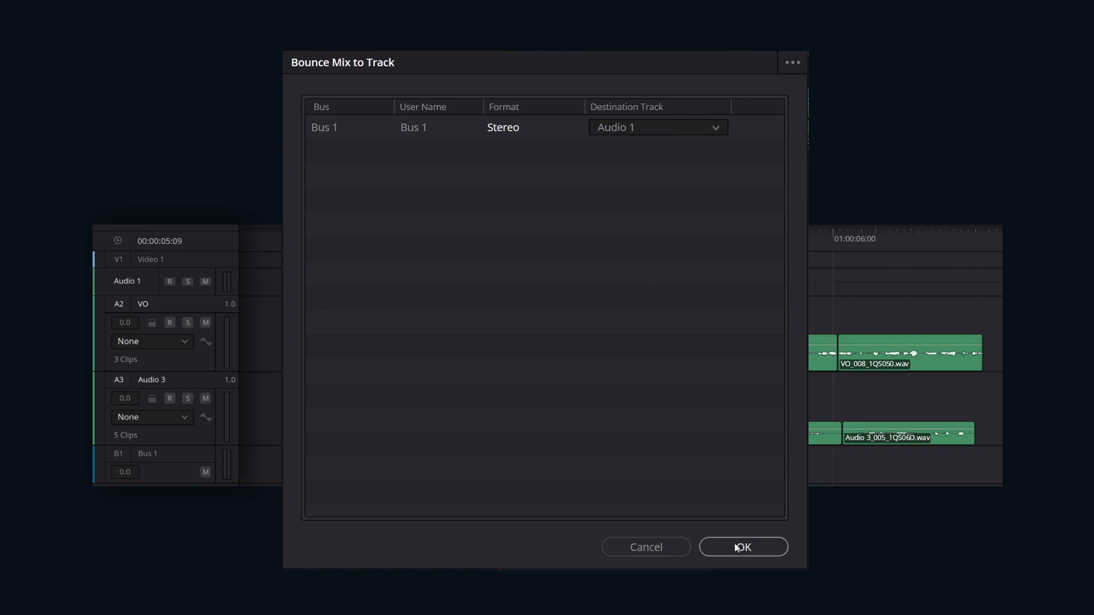
{"action": "left_click", "coordinate": [743, 547]}
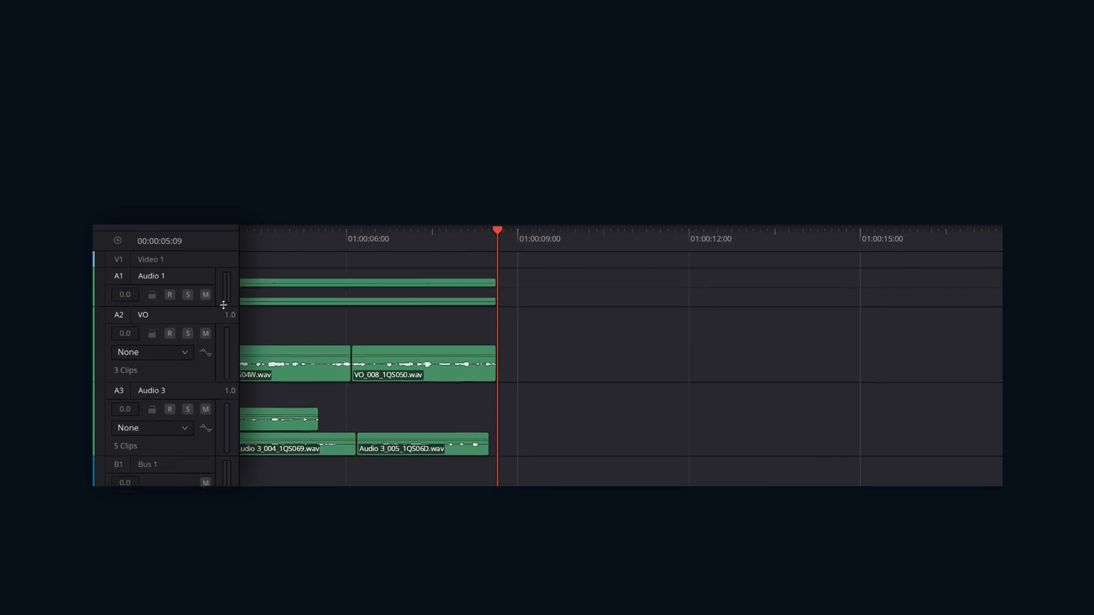
- Enlarge the Audio 1 track to inspect the bounced Bus 1 mix clip
{"action": "left_click_drag", "start_coordinate": [223, 305], "coordinate": [223, 367]}
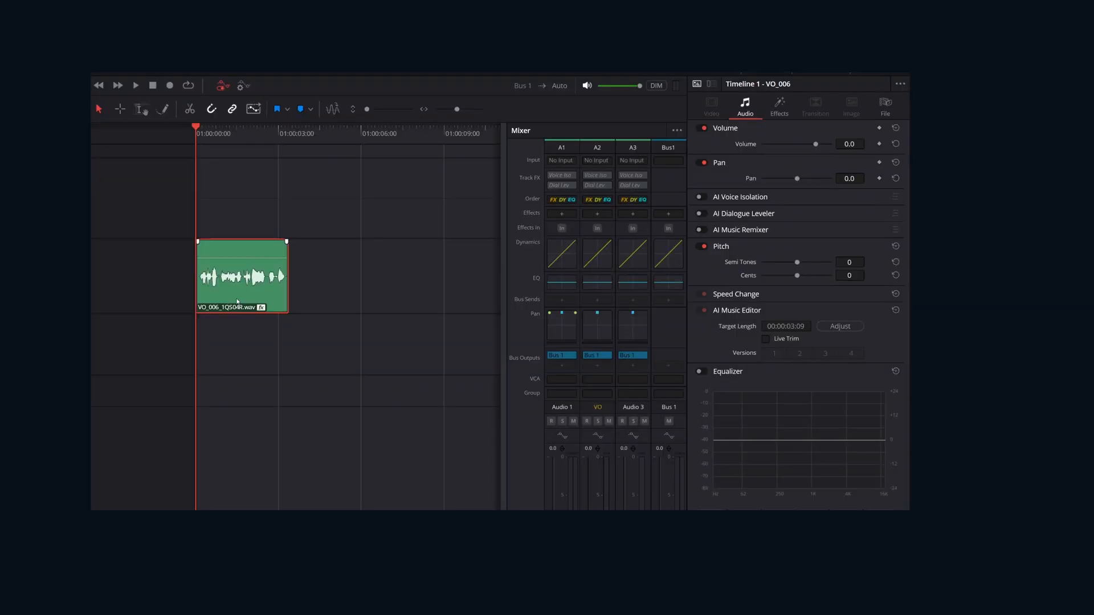
- Review VO_006's reverb, echo and vocal effects, then bake them into VO_006_Bounced
{"action": "left_click", "coordinate": [779, 104]}
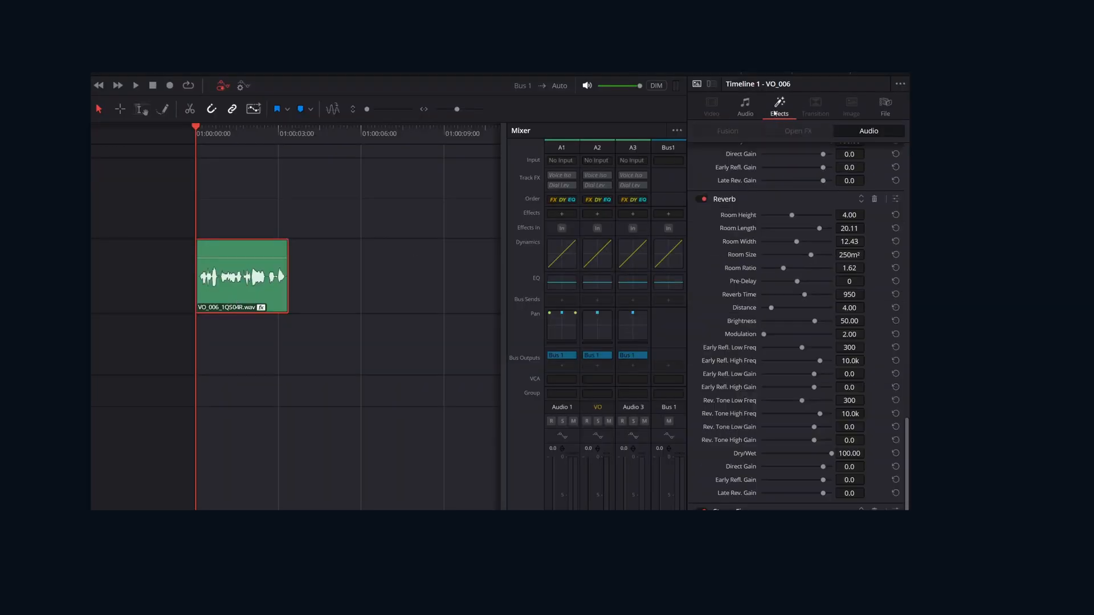
{"action": "left_click", "coordinate": [744, 107]}
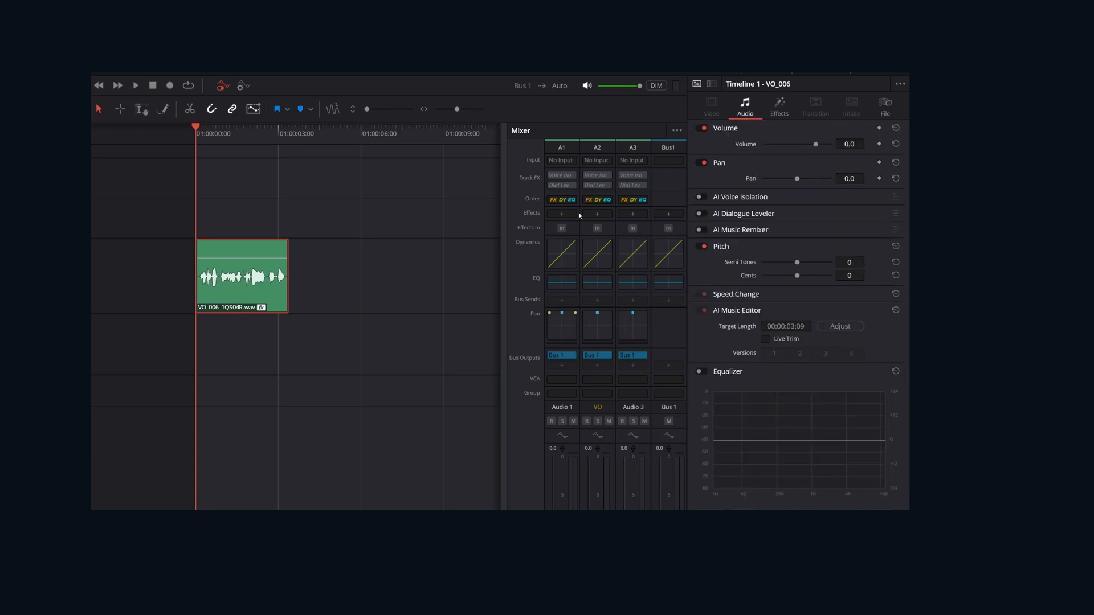
{"action": "left_click", "coordinate": [778, 106]}
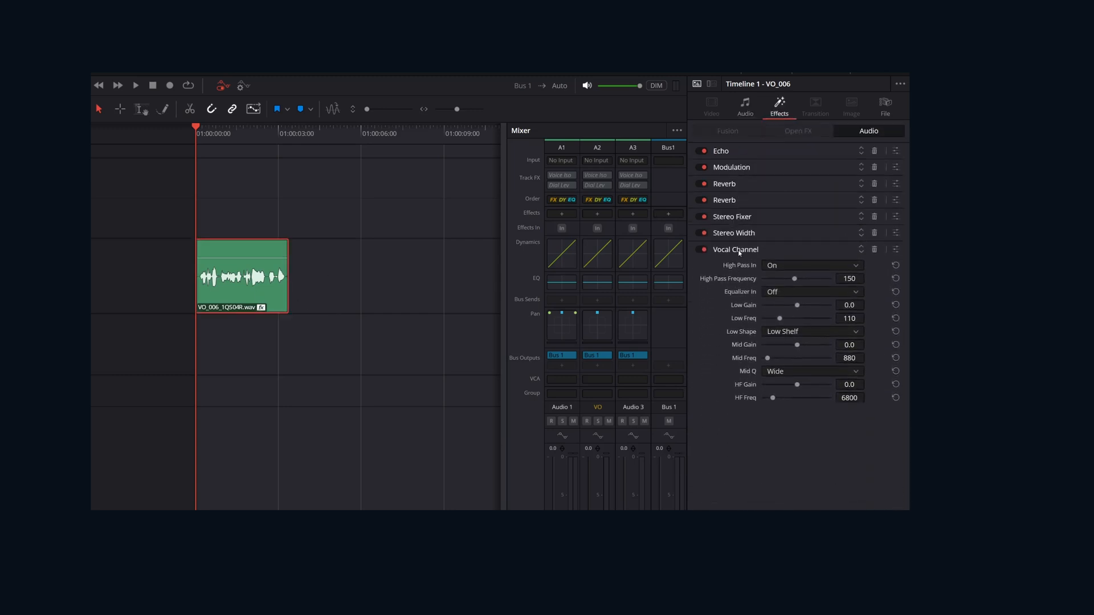
{"action": "right_click", "coordinate": [241, 276]}
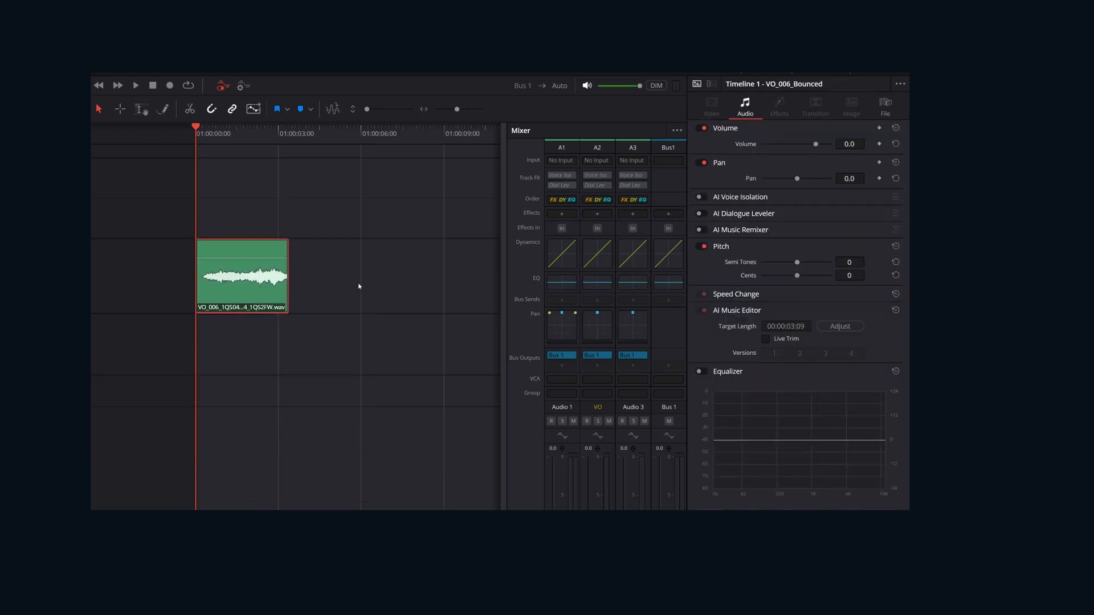
- Show track layers and select the original VO_006_1QS04R.wav clip beneath the bounce
{"action": "left_click", "coordinate": [369, 38]}
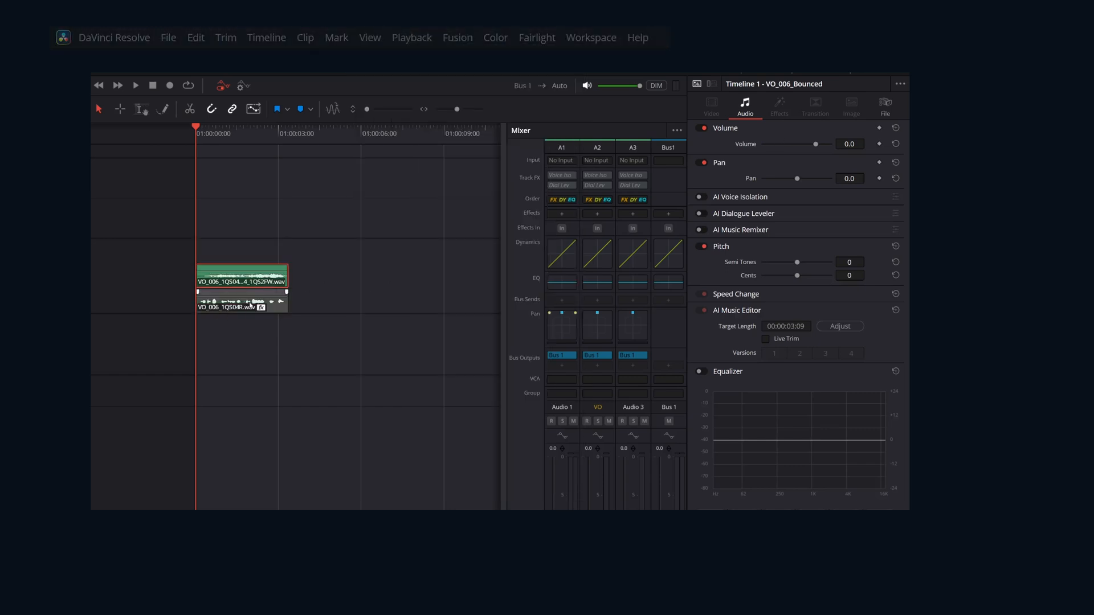
{"action": "left_click", "coordinate": [242, 301]}
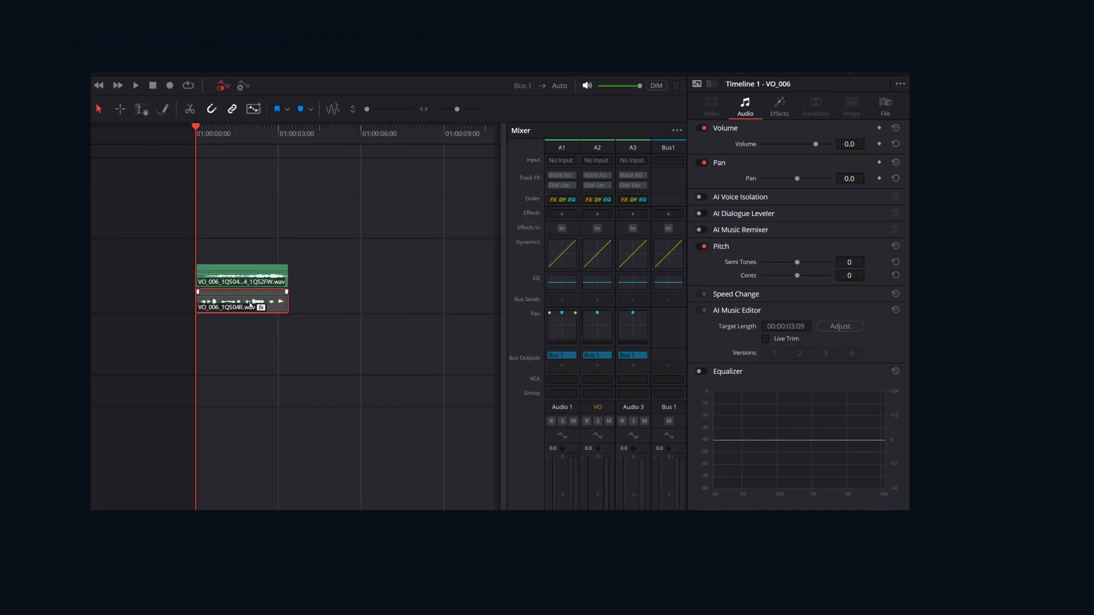